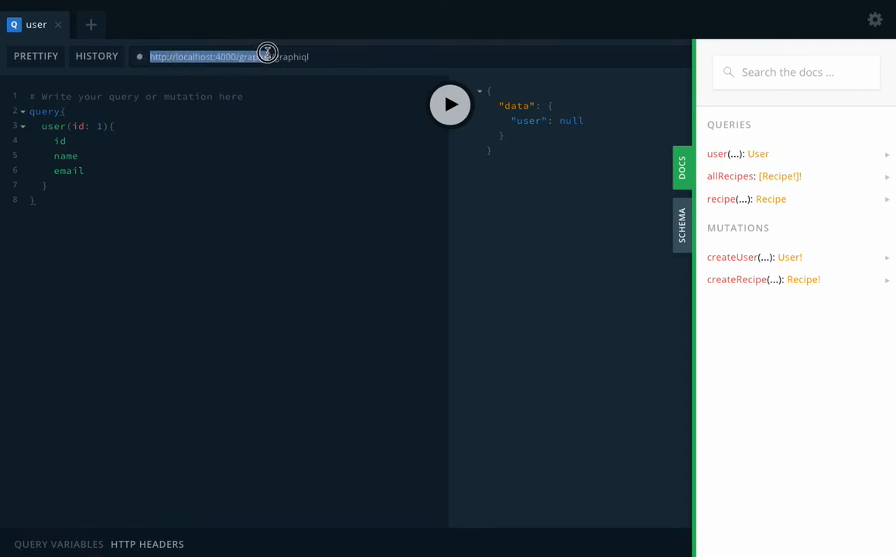
Step: Select the GraphQL endpoint address and scroll through the full schema definition
{"action": "double_click", "coordinate": [290, 56]}
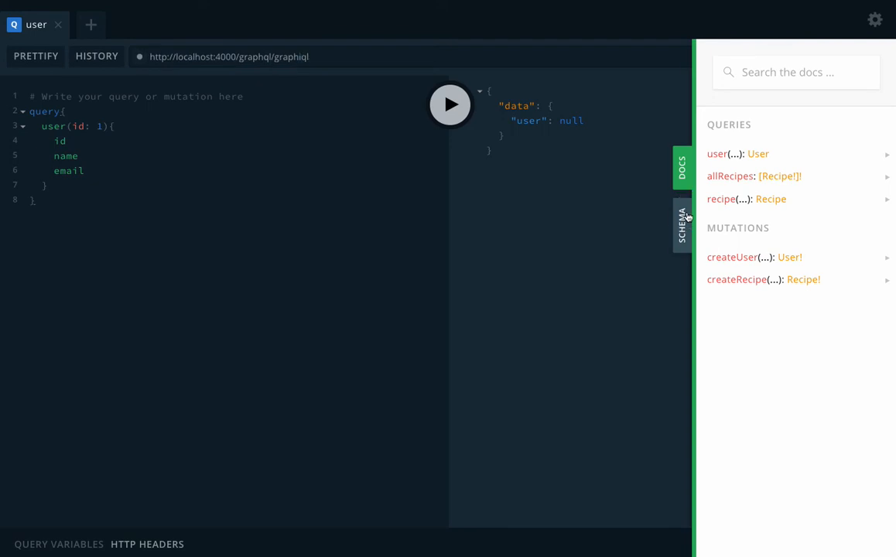
{"action": "left_click", "coordinate": [681, 225]}
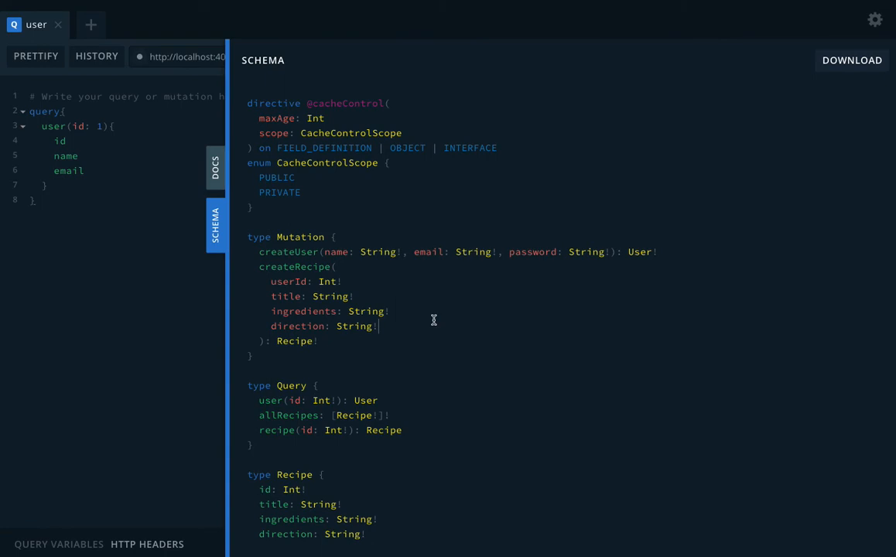
{"action": "scroll", "scroll_direction": "down", "scroll_amount": 3}
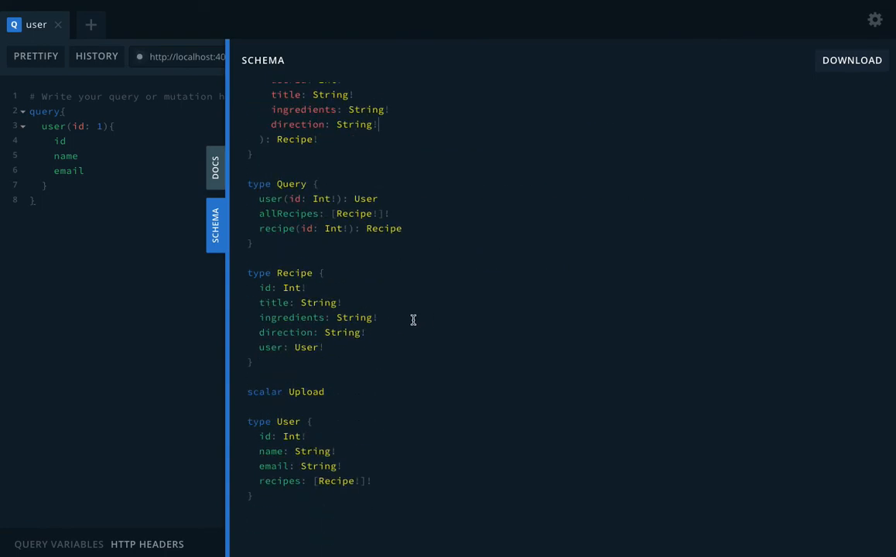
{"action": "scroll", "scroll_direction": "up", "scroll_amount": 3}
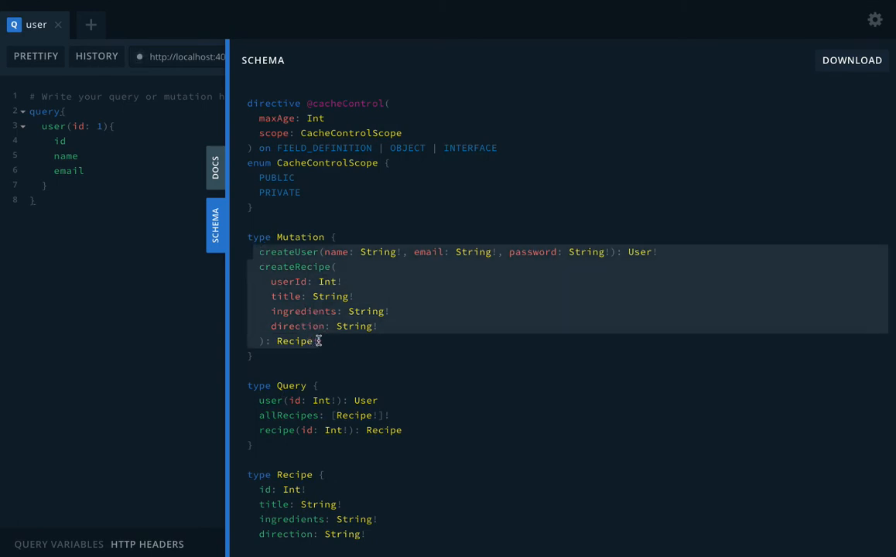
{"action": "scroll", "scroll_direction": "down", "scroll_amount": 3}
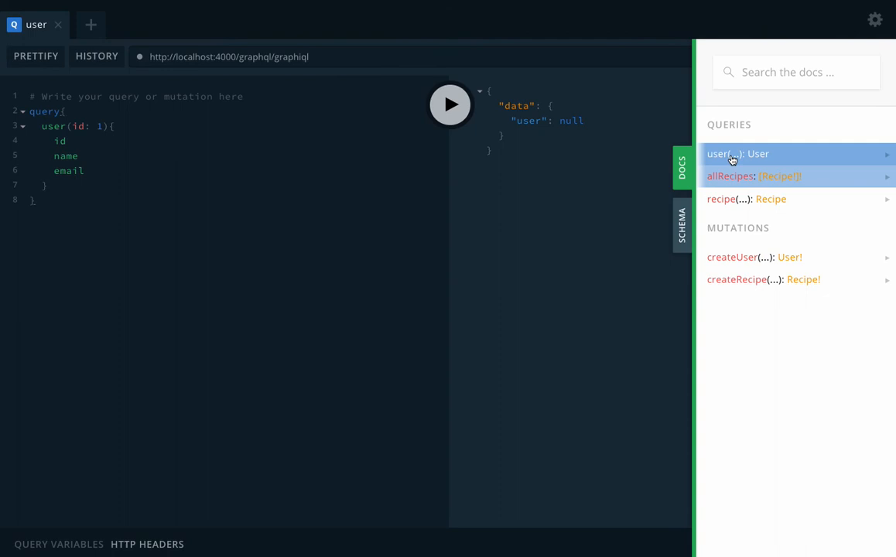
Step: View docs for the user query, then allRecipes, then return to user
{"action": "left_click", "coordinate": [719, 153]}
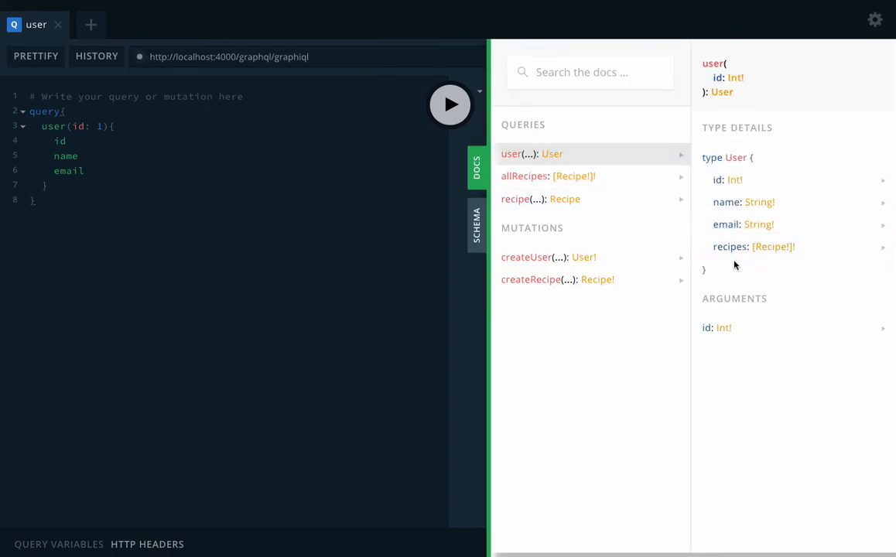
{"action": "left_click", "coordinate": [541, 199]}
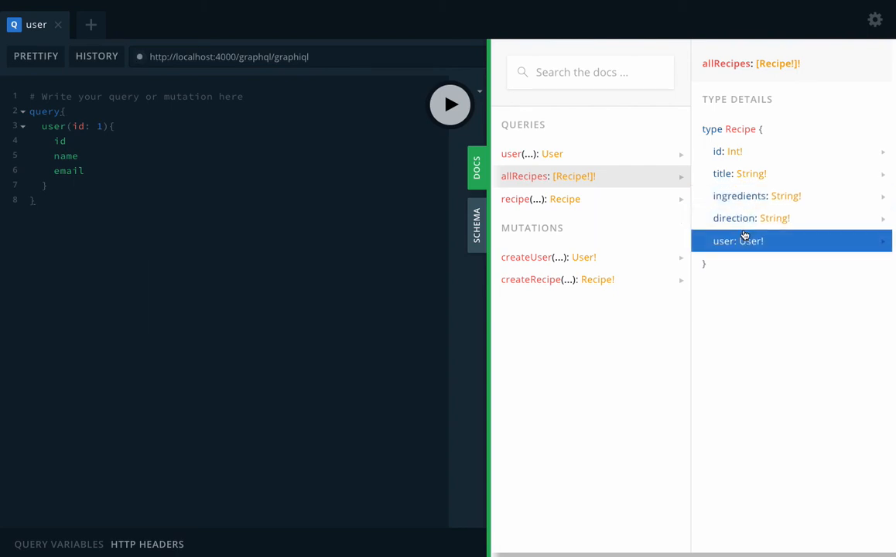
{"action": "left_click", "coordinate": [516, 199]}
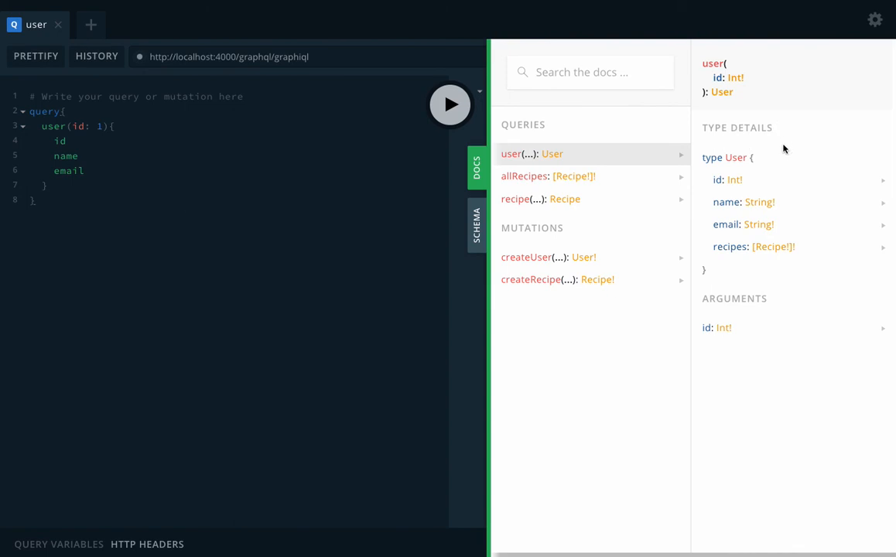
{"action": "mouse_move", "coordinate": [718, 81]}
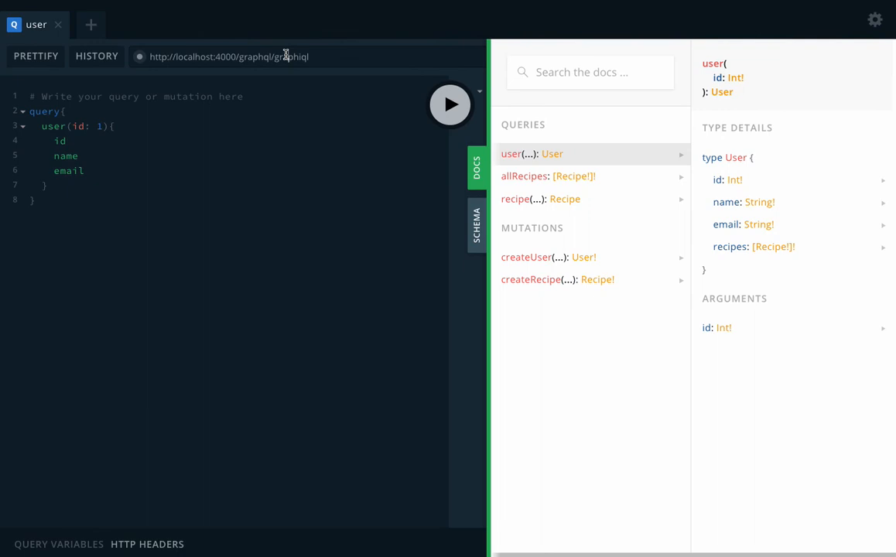
Step: Select 'graphiql' in the endpoint address and close the docs panel to show the null result
{"action": "double_click", "coordinate": [293, 56]}
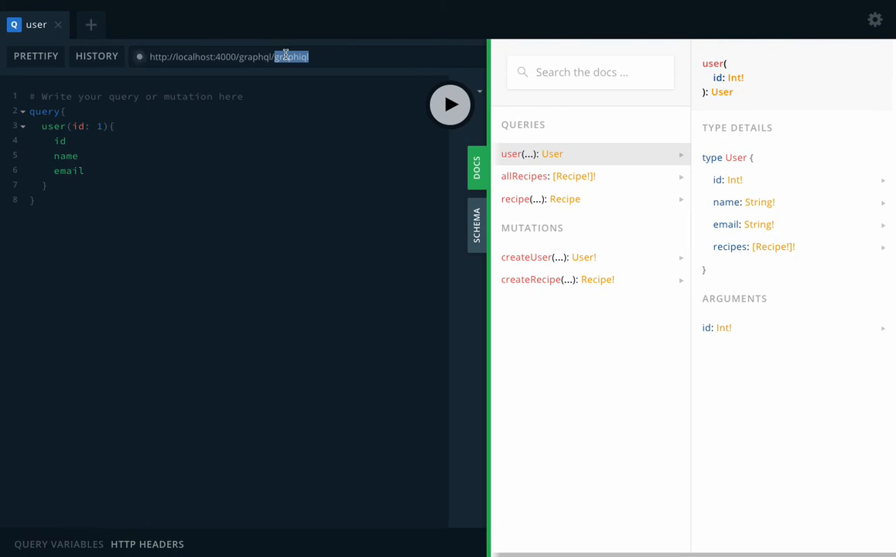
{"action": "mouse_move", "coordinate": [335, 198]}
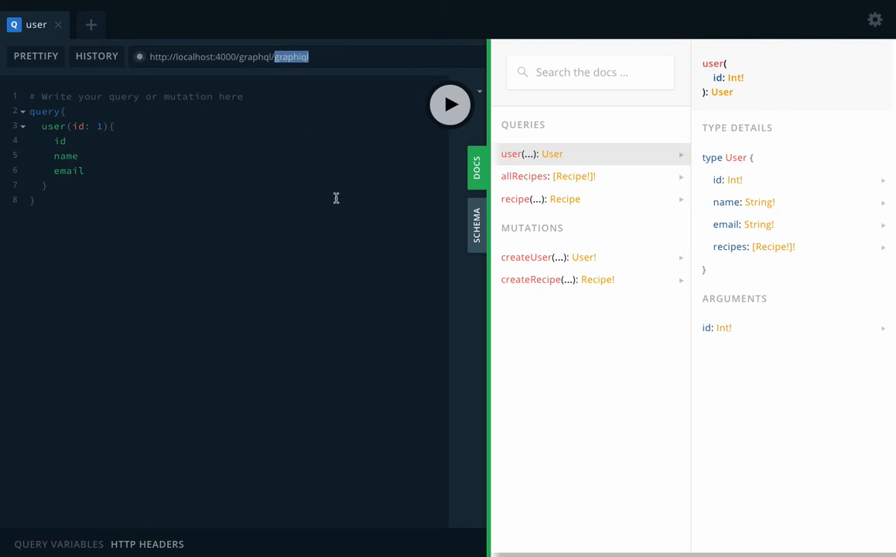
{"action": "double_click", "coordinate": [254, 56]}
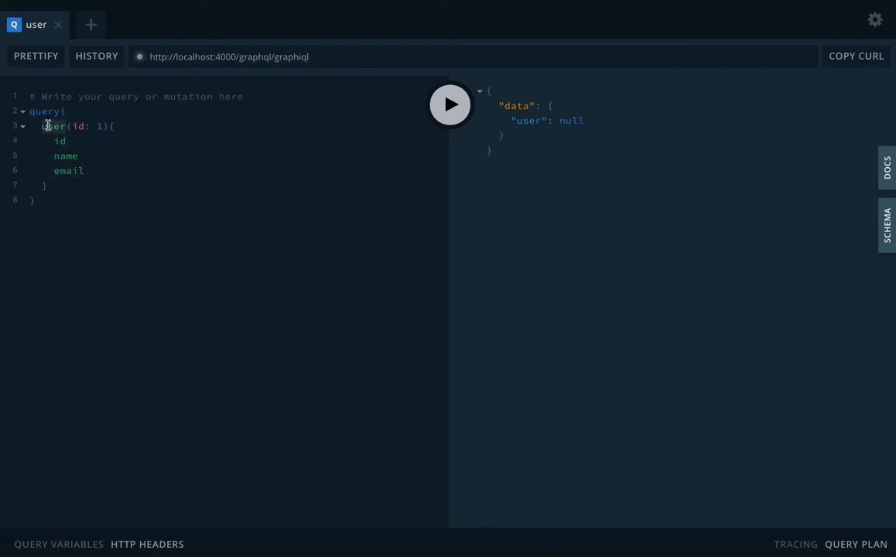
{"action": "mouse_move", "coordinate": [108, 168]}
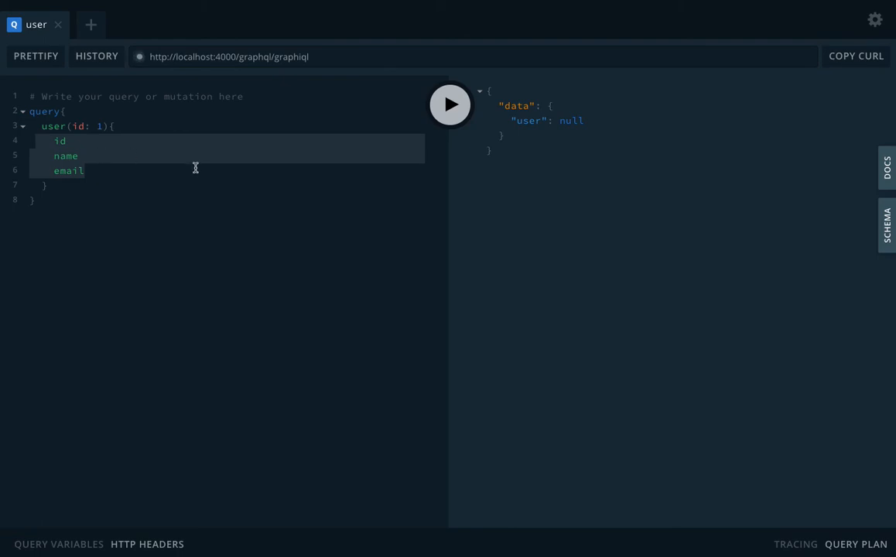
{"action": "mouse_move", "coordinate": [108, 169]}
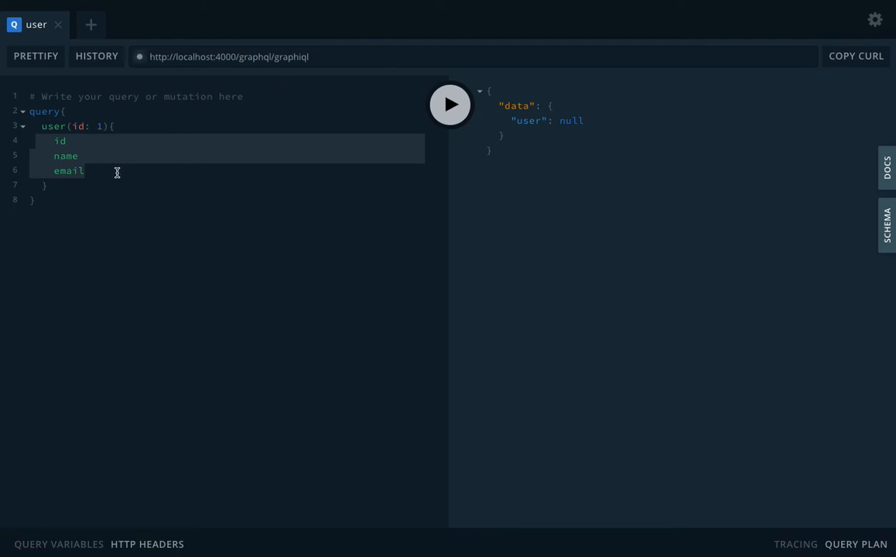
{"action": "mouse_move", "coordinate": [733, 197]}
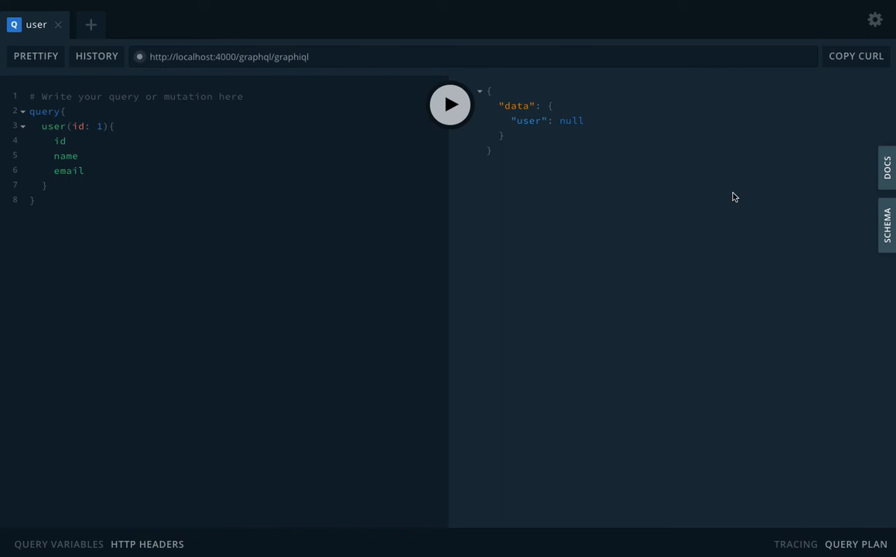
{"action": "left_click", "coordinate": [59, 544]}
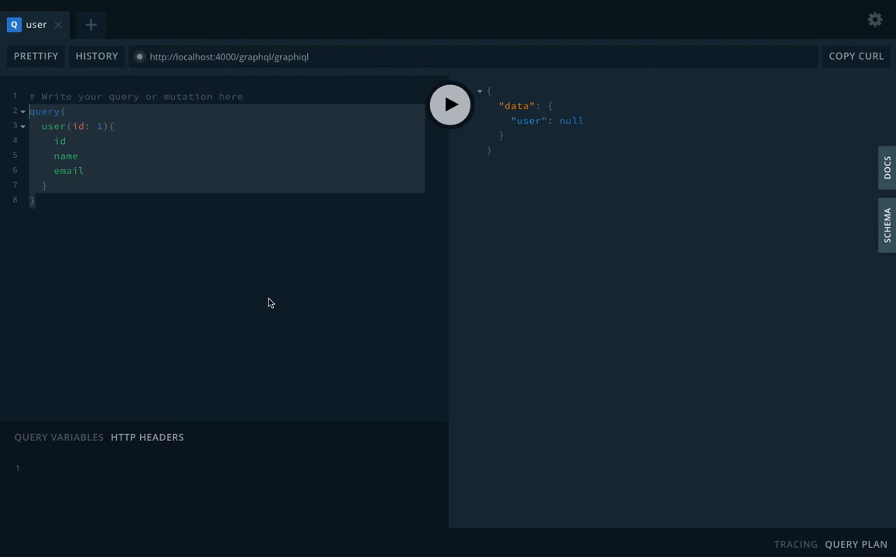
{"action": "mouse_move", "coordinate": [267, 304]}
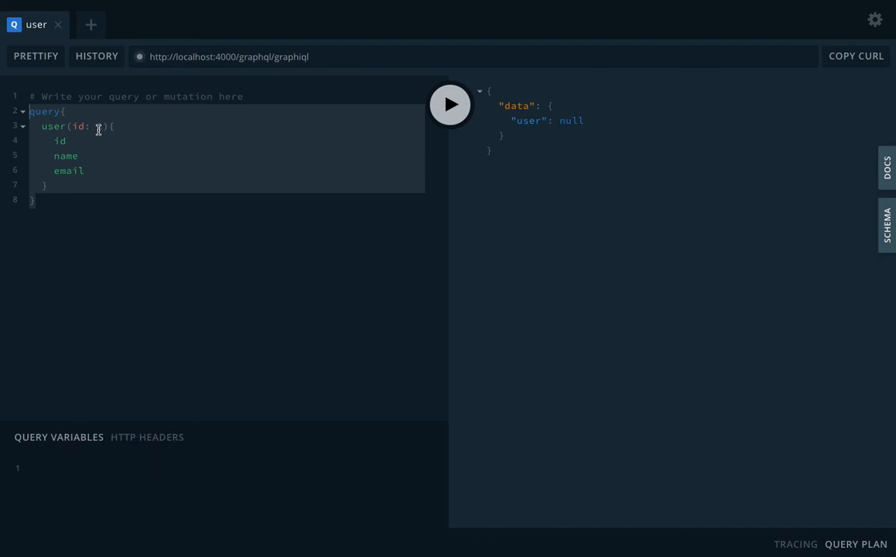
Step: Enter 1 with the empty query variables pane and schema open beside the user query
{"action": "type", "text": "1"}
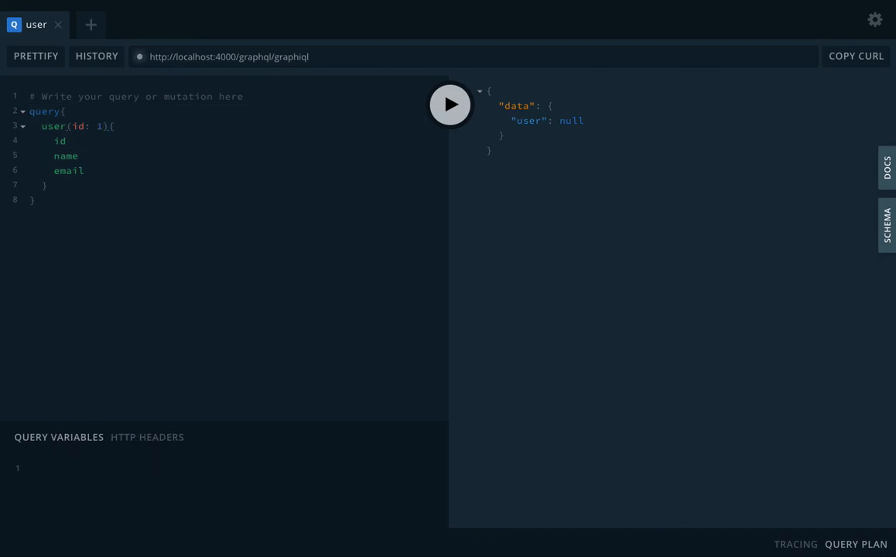
{"action": "mouse_move", "coordinate": [476, 126]}
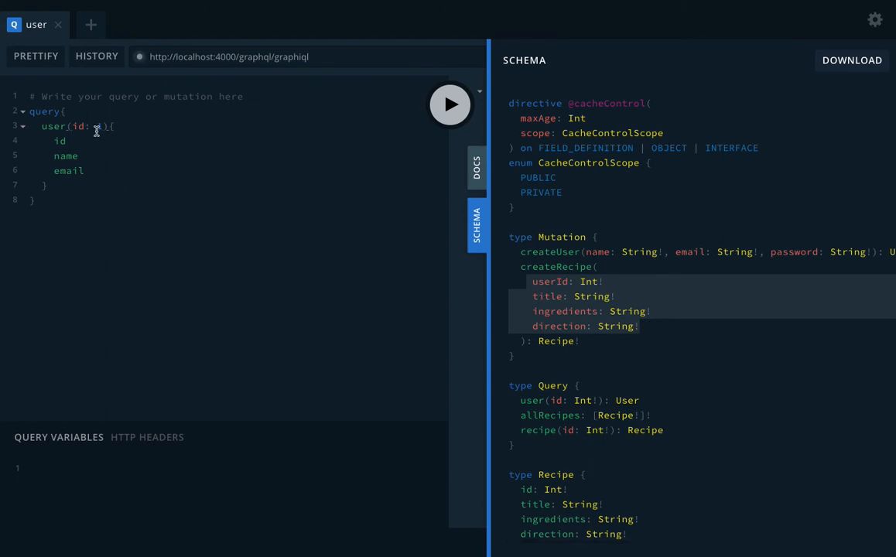
Step: Set query variables to {"id":1}, change the user argument to $id, and close the schema
{"action": "type", "text": "1"}
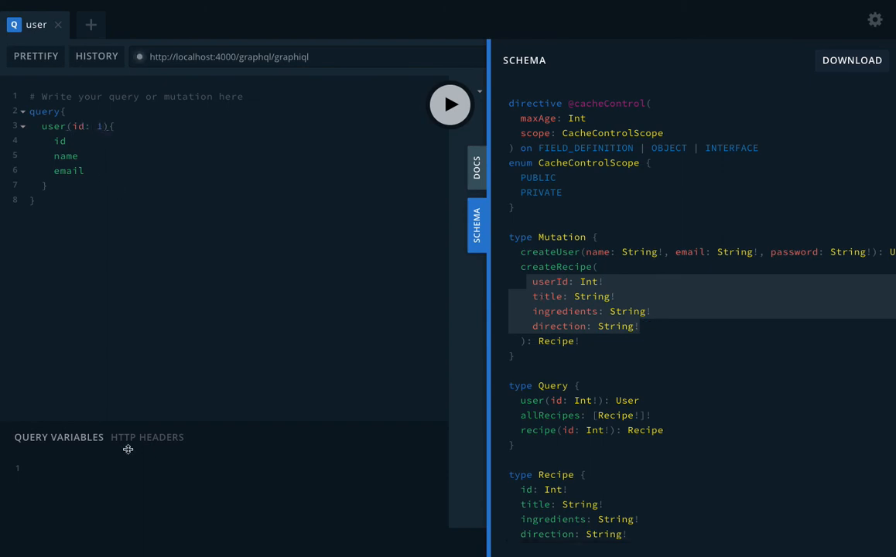
{"action": "mouse_move", "coordinate": [76, 446]}
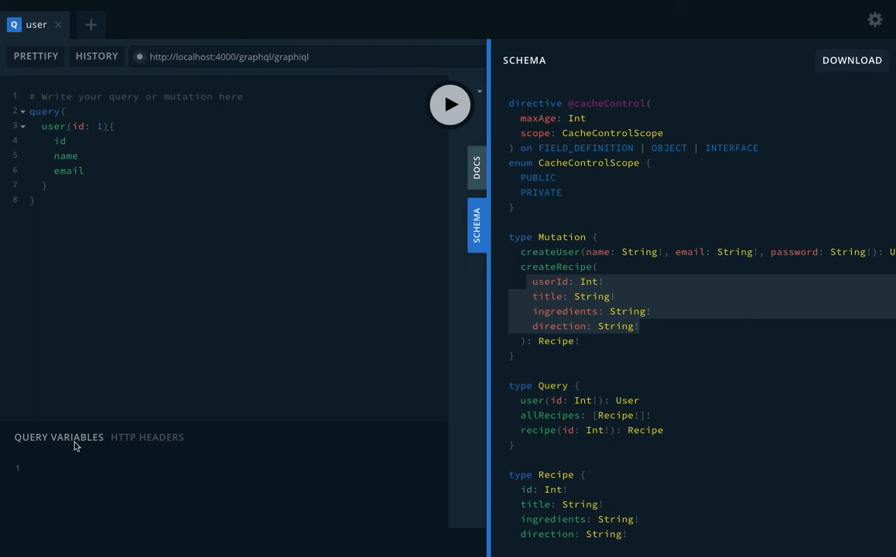
{"action": "left_click", "coordinate": [101, 126]}
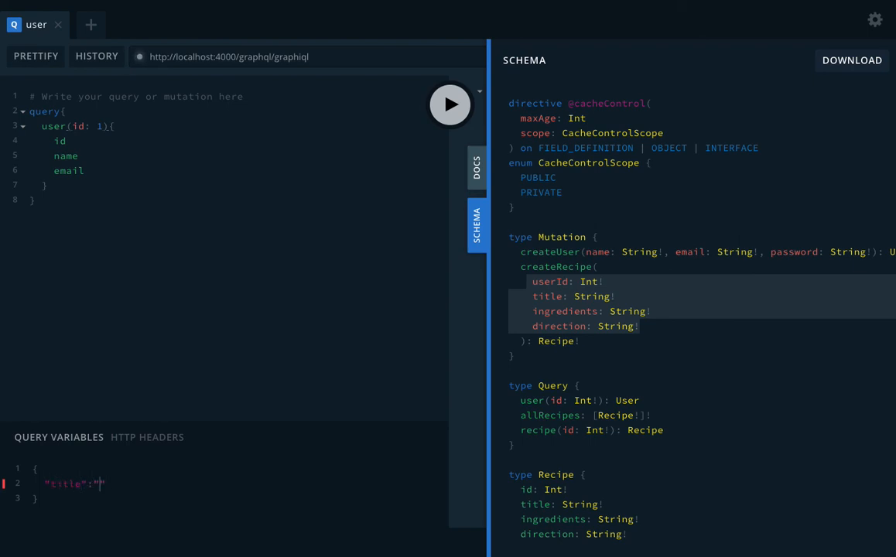
{"action": "type", "text": "helo"}
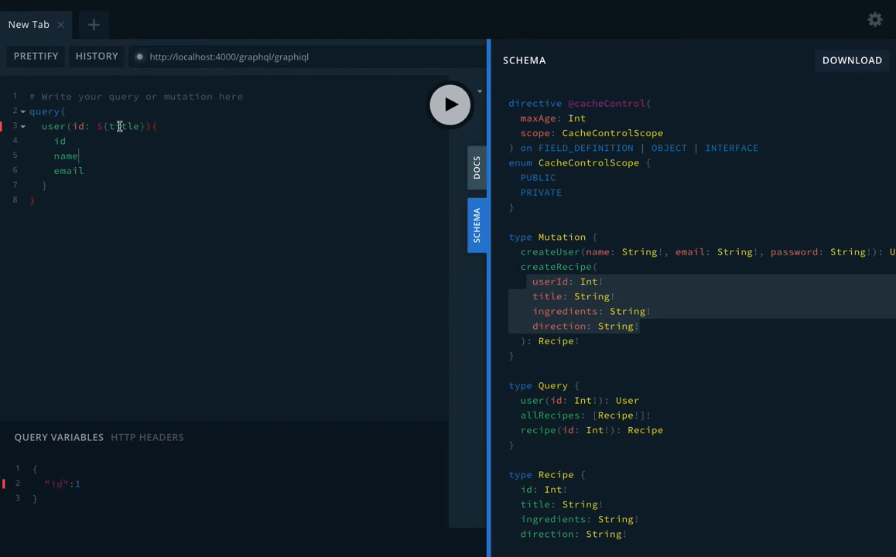
{"action": "type", "text": "id"}
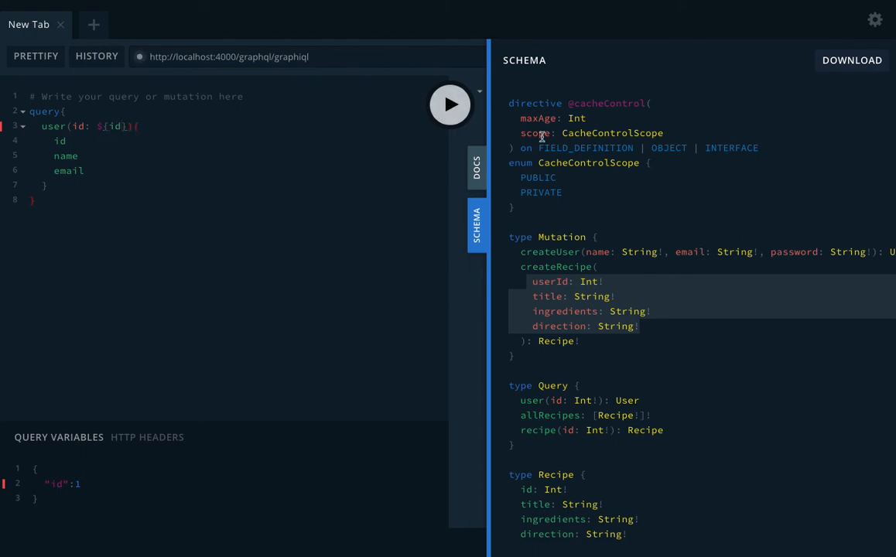
{"action": "left_click", "coordinate": [450, 104]}
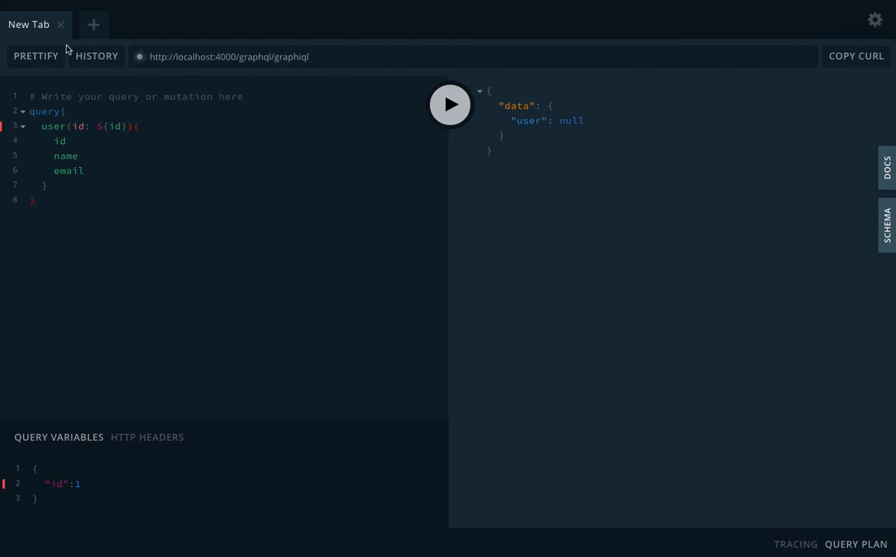
{"action": "mouse_move", "coordinate": [164, 447]}
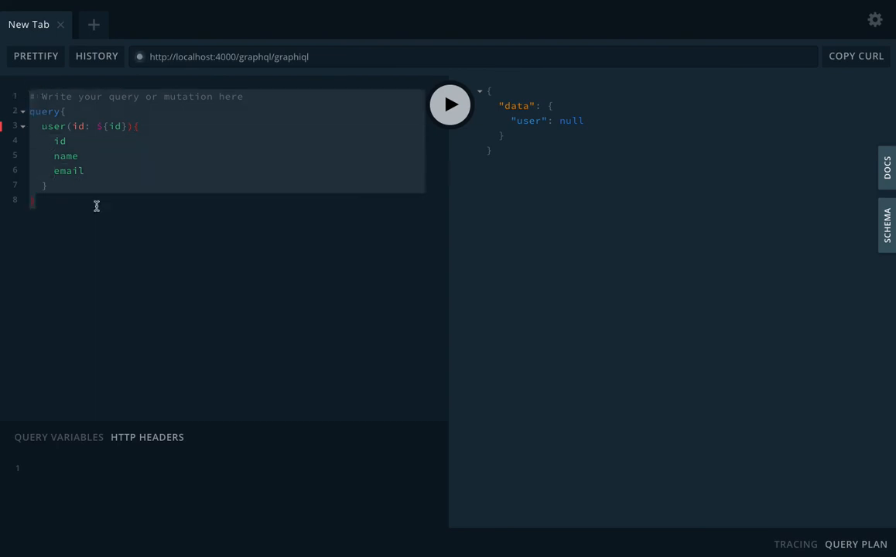
{"action": "mouse_move", "coordinate": [118, 126]}
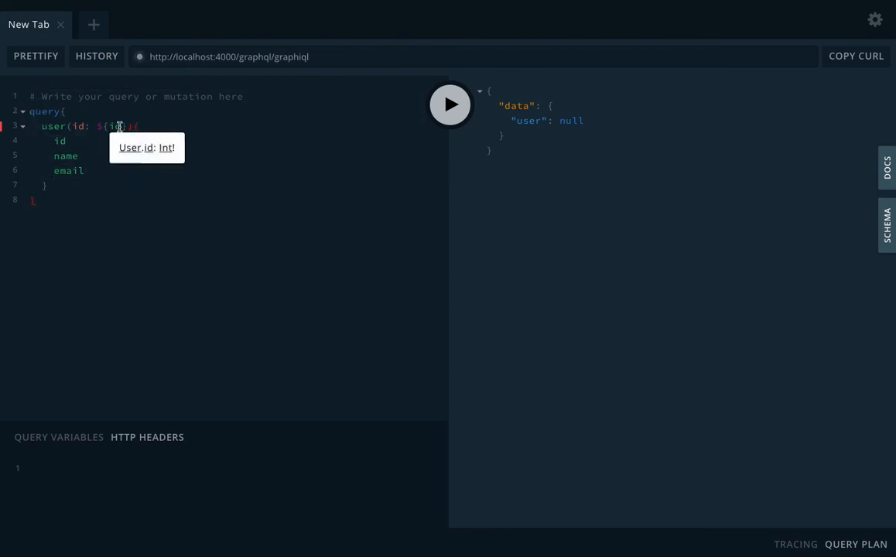